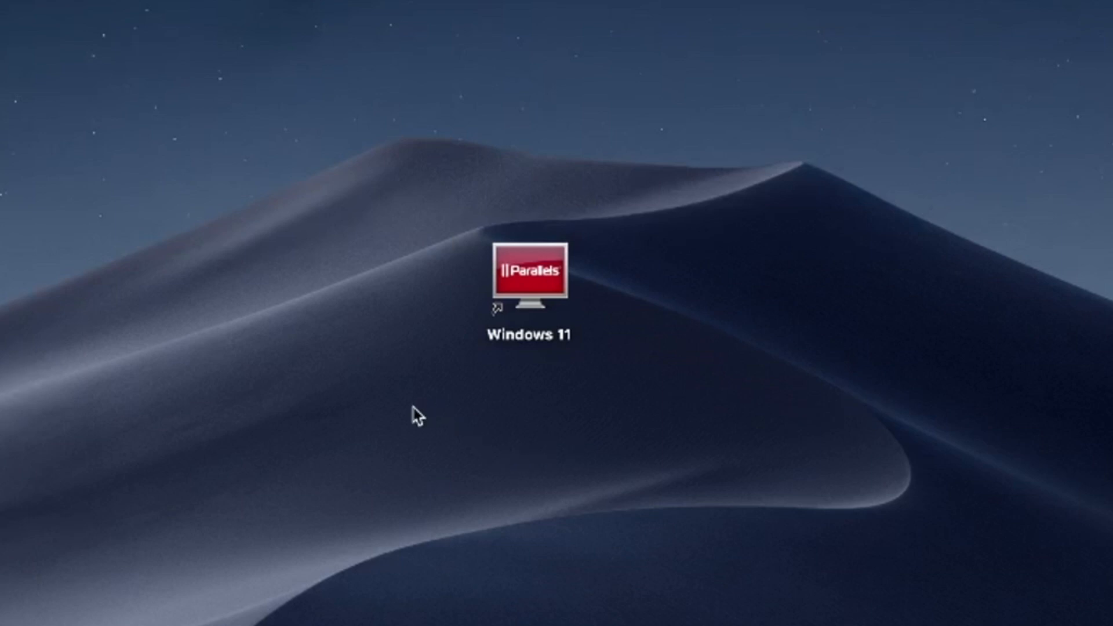
mouse_move(408, 431)
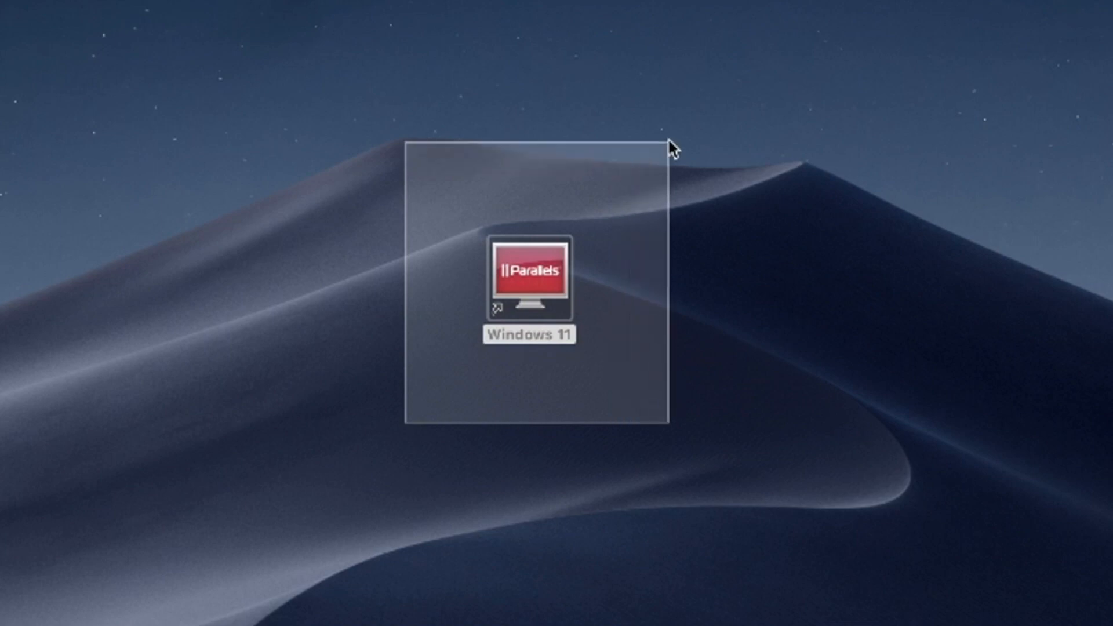
- Select the Windows 11 Parallels virtual machine shortcut on the Mac desktop
left_click(529, 284)
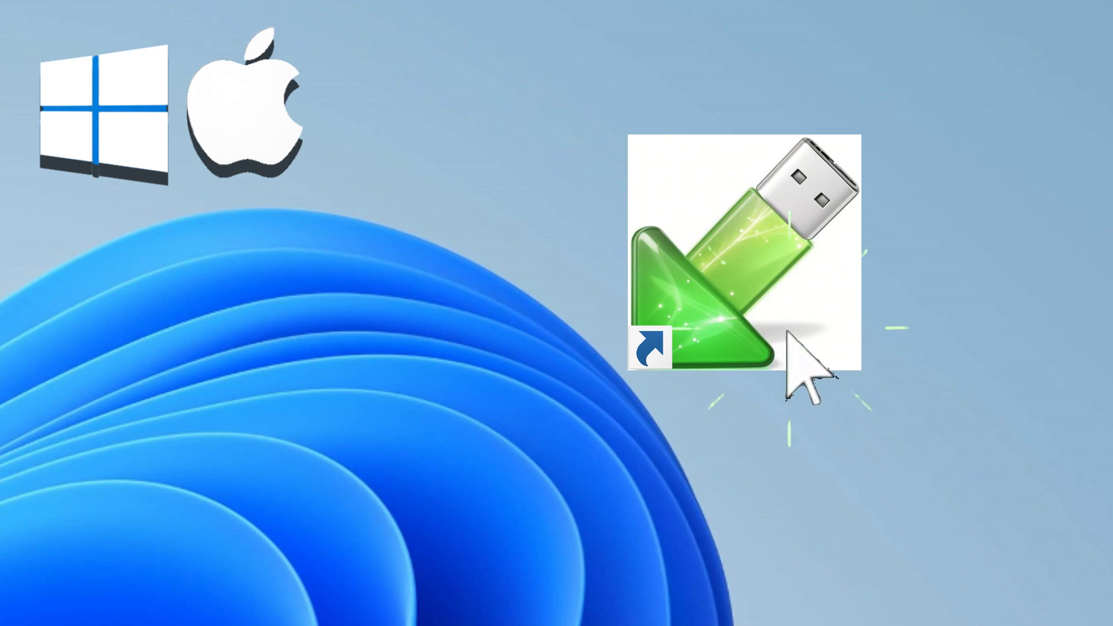
mouse_move(962, 540)
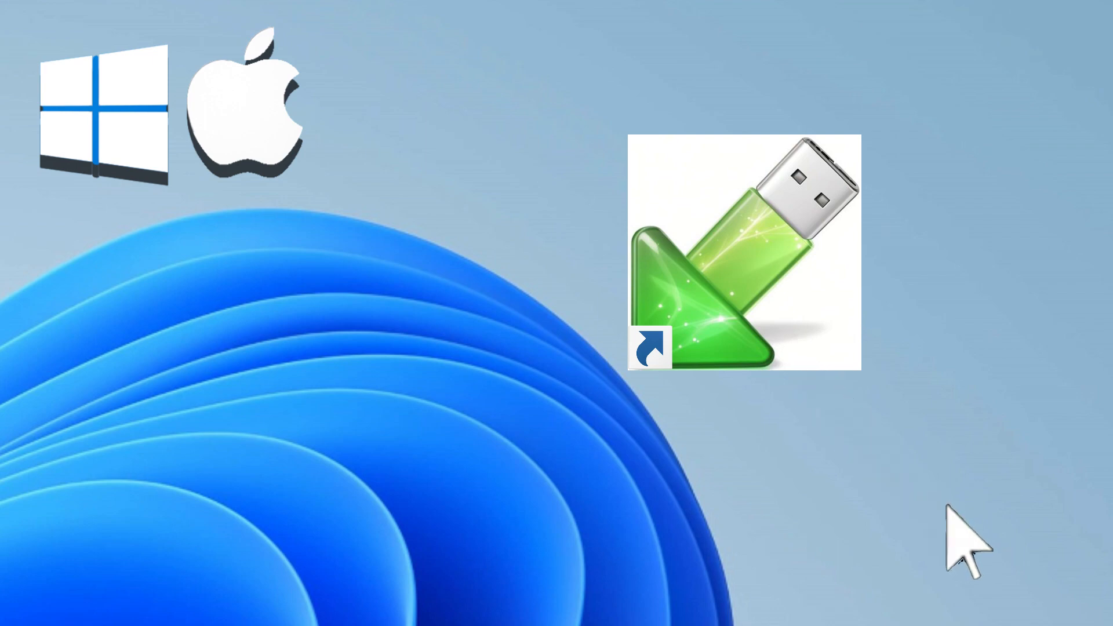